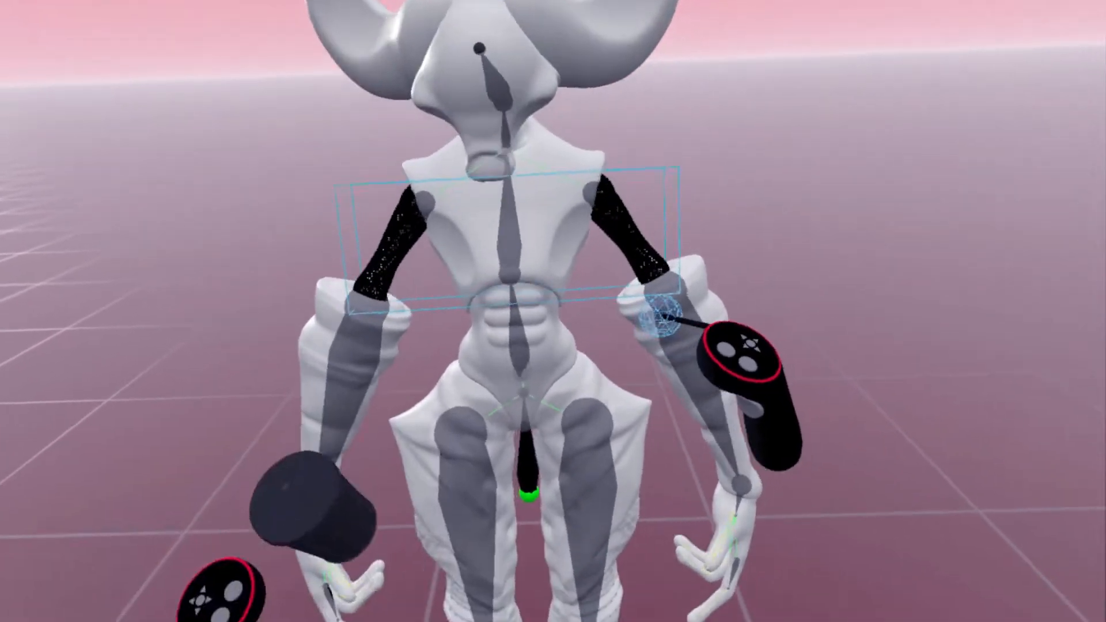
{"action": "mouse_move", "coordinate": [553, 312]}
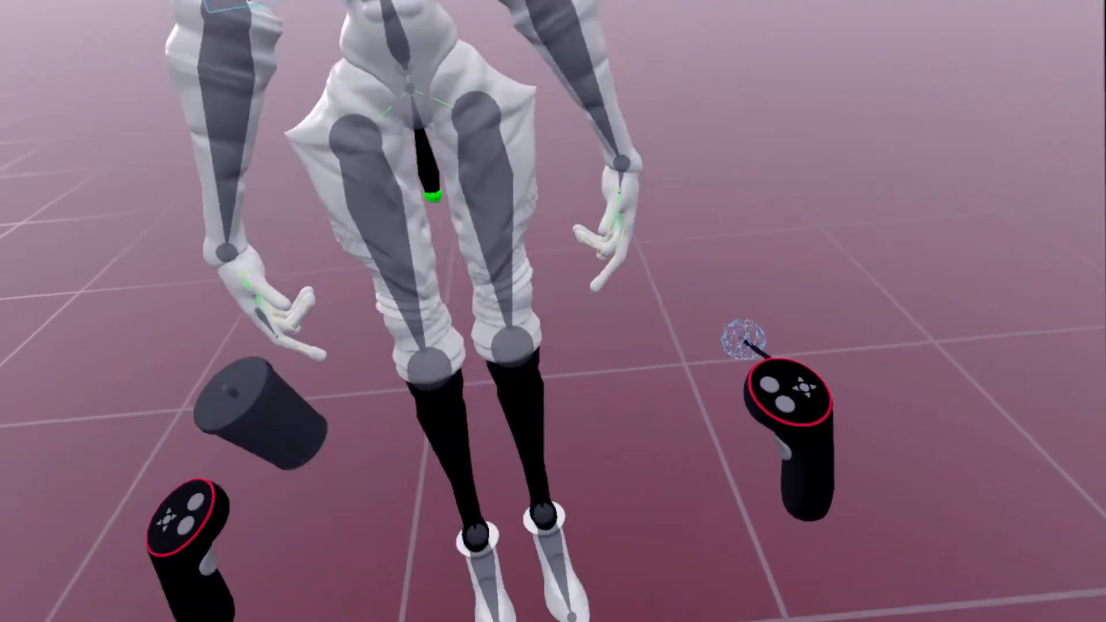